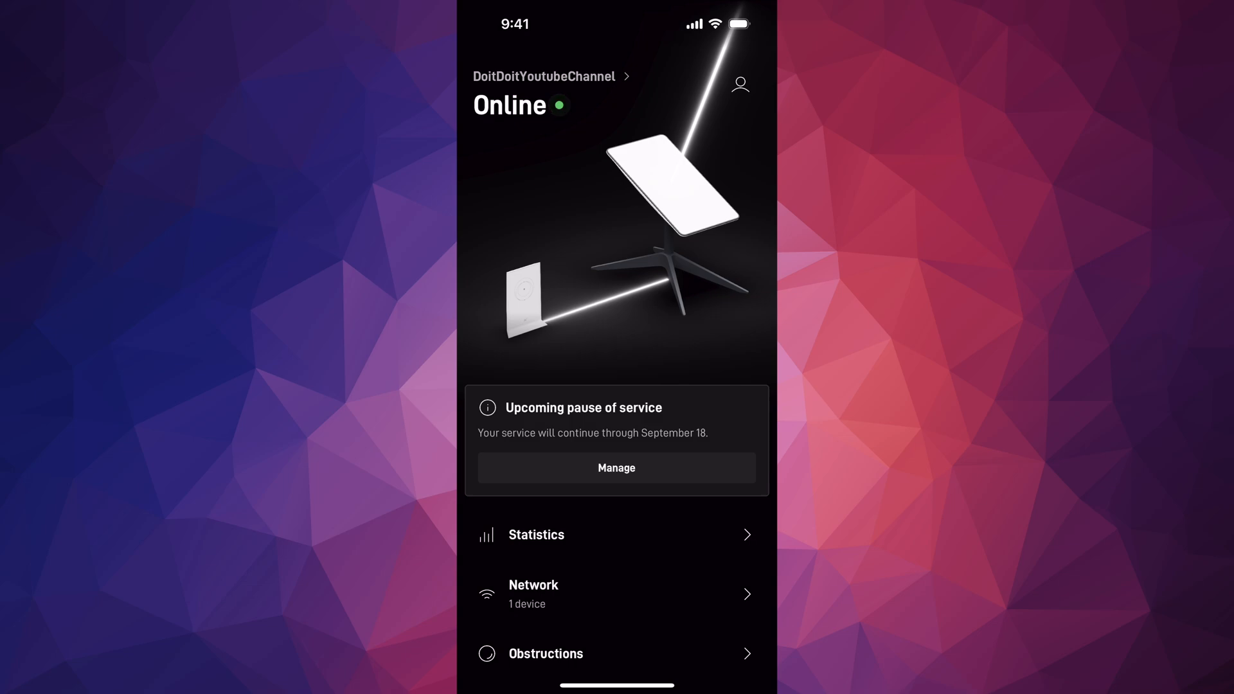
# - Scroll down the home screen to reach the router settings entry
pyautogui.scroll(-3)
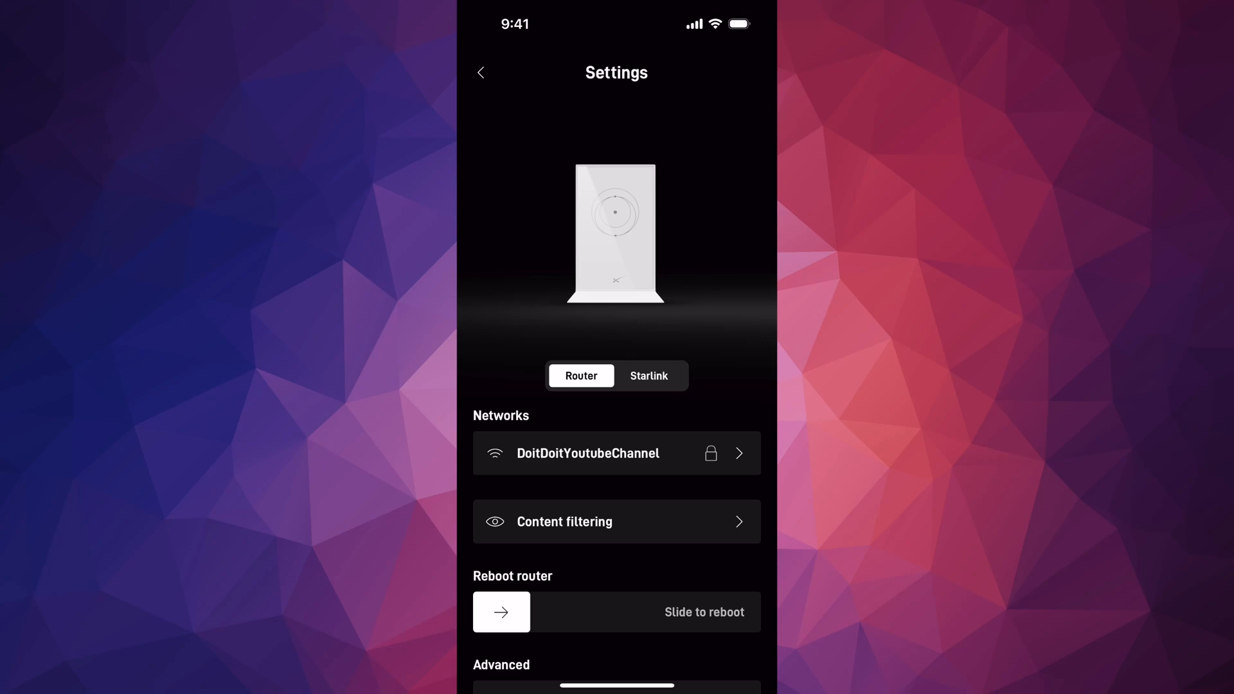
# - From the Router tab, open the DoitDoitYoutubeChannel network under Networks
pyautogui.click(648, 375)
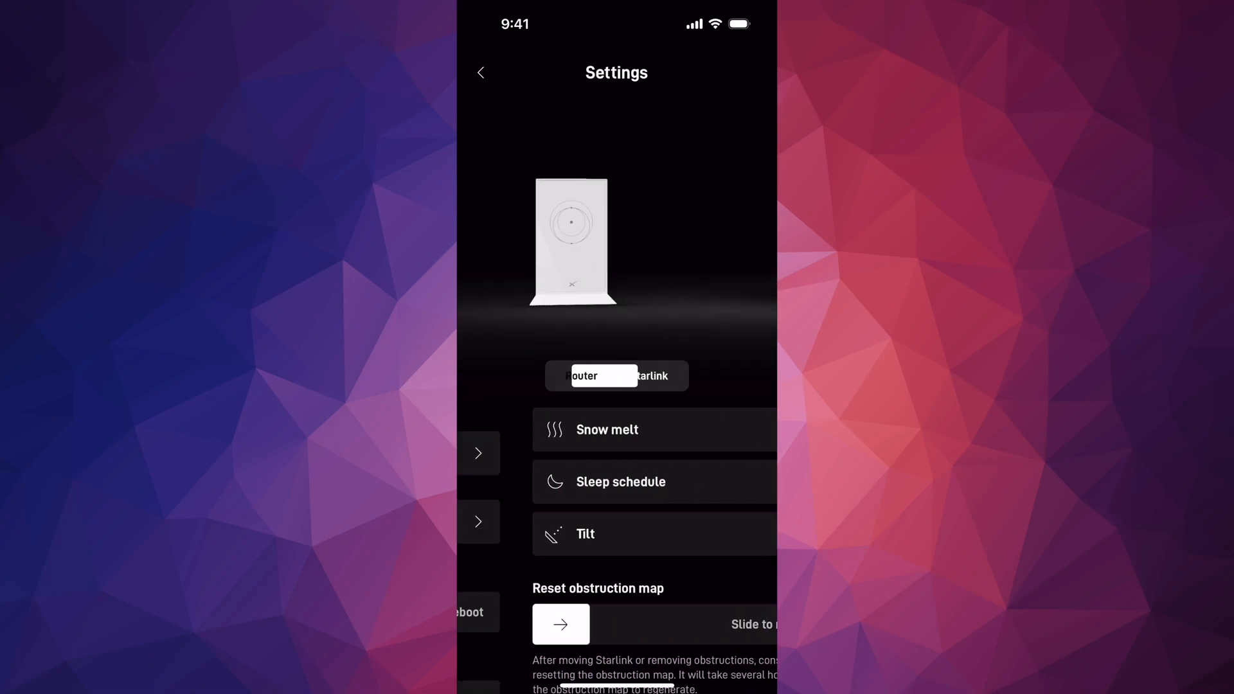
pyautogui.click(581, 375)
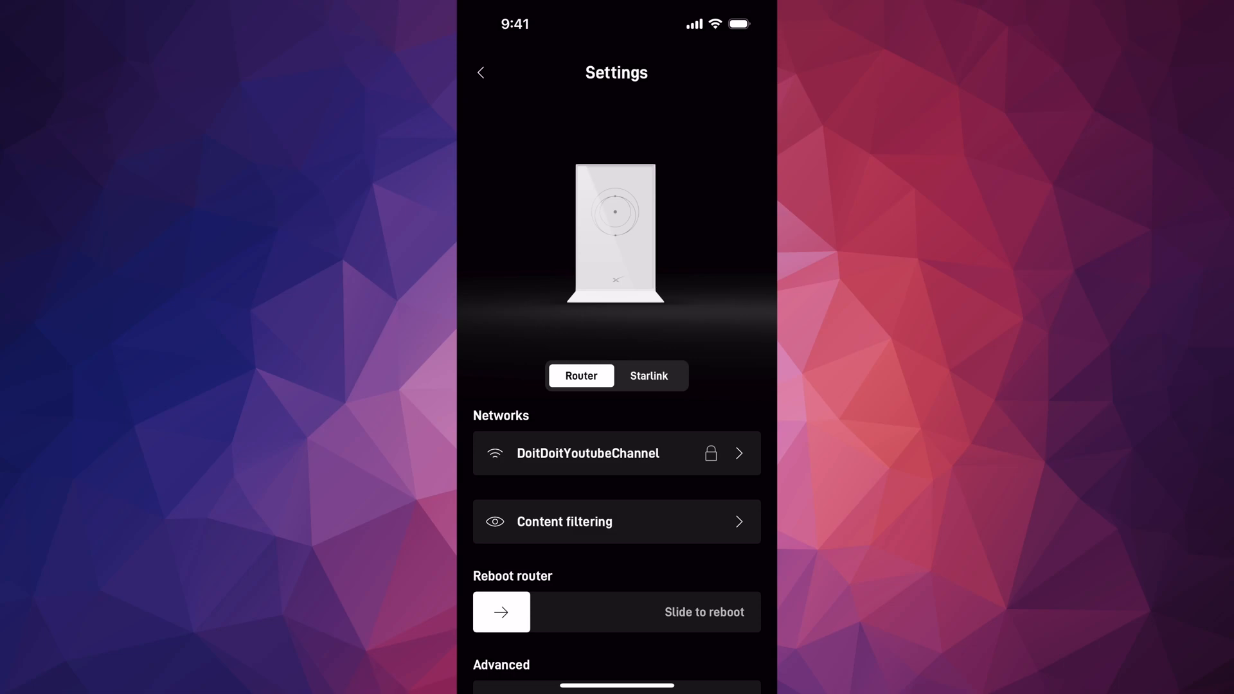
pyautogui.click(617, 452)
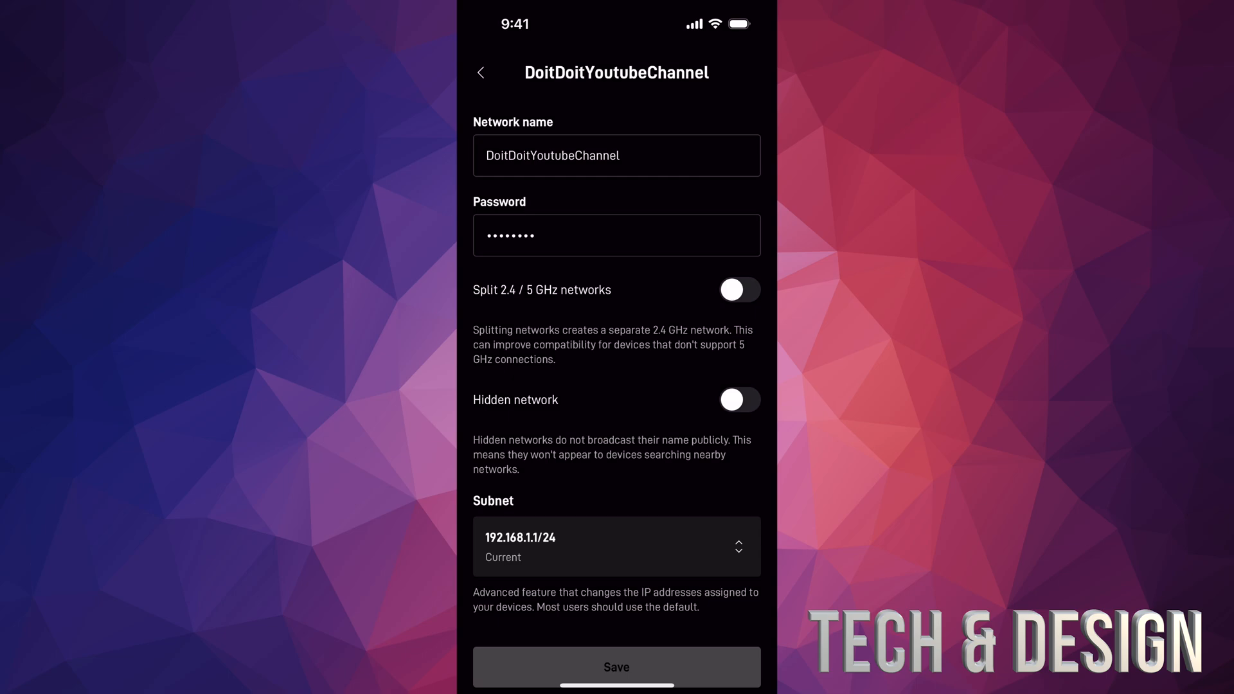
pyautogui.click(739, 399)
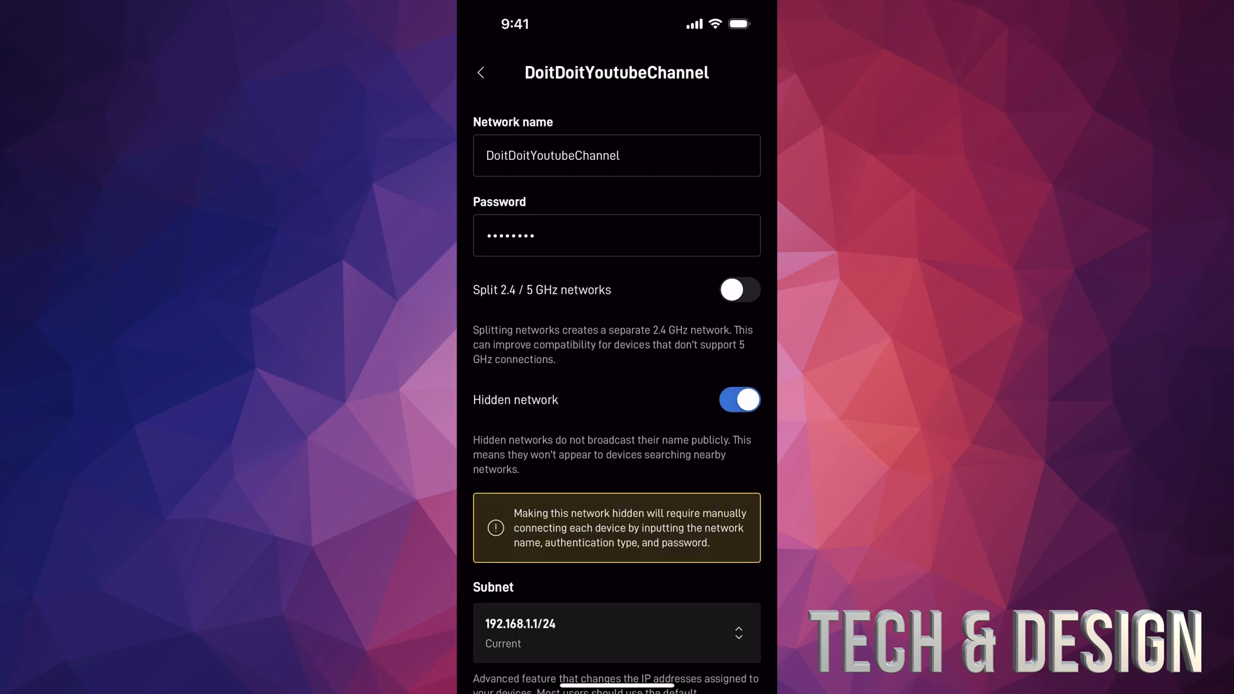
pyautogui.scroll(-3)
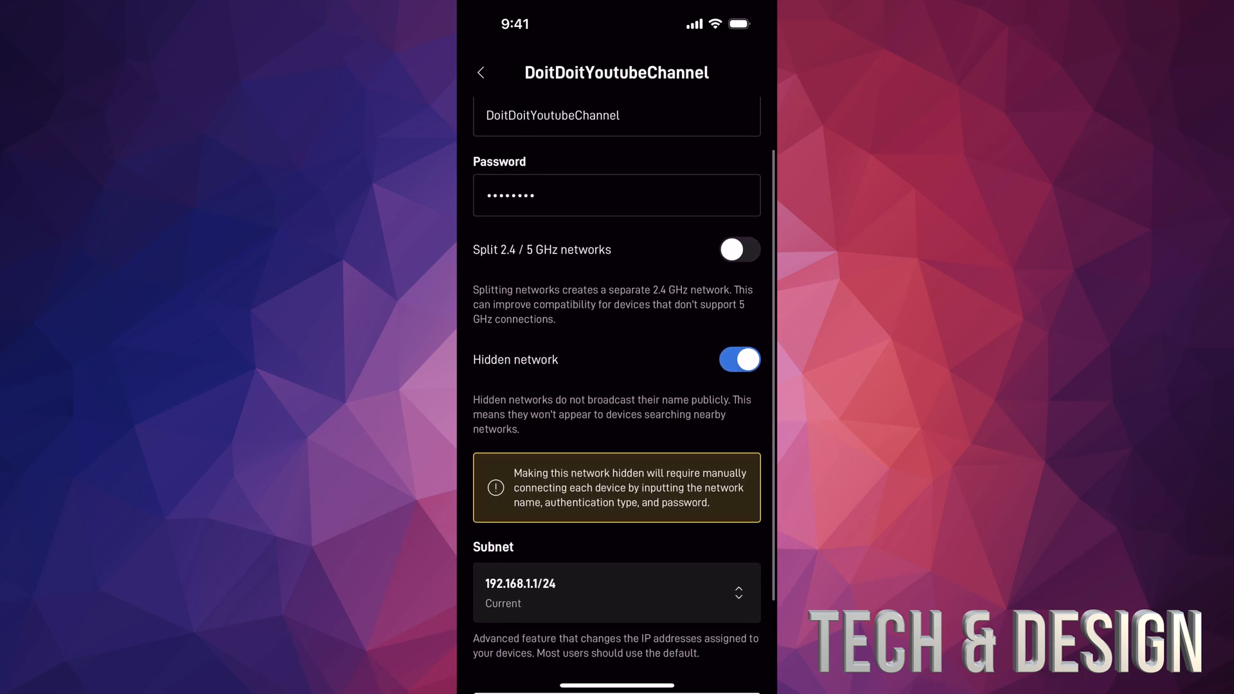
pyautogui.click(740, 360)
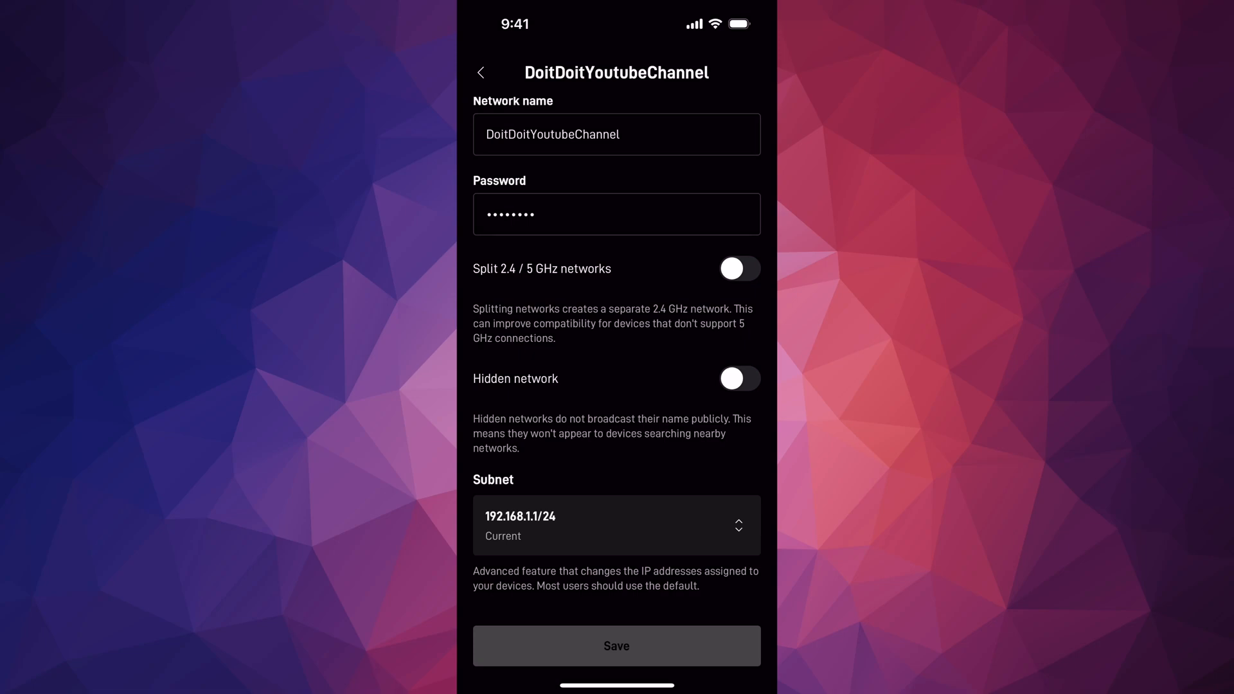
pyautogui.scroll(-3)
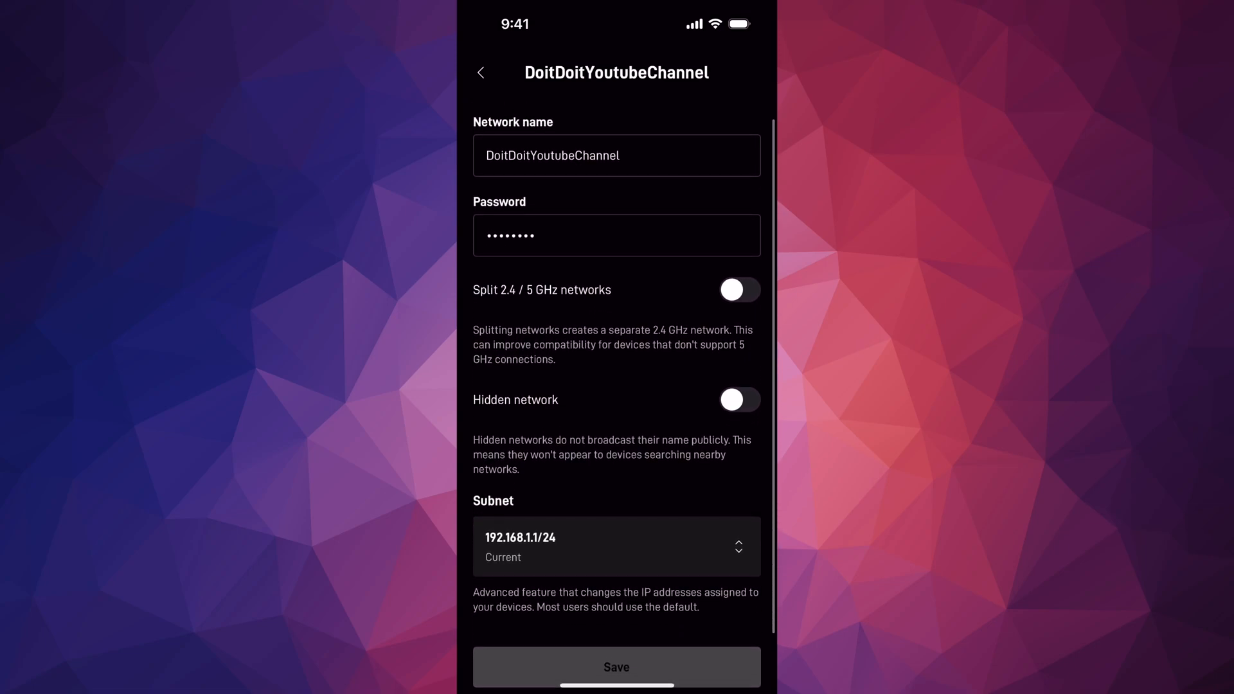